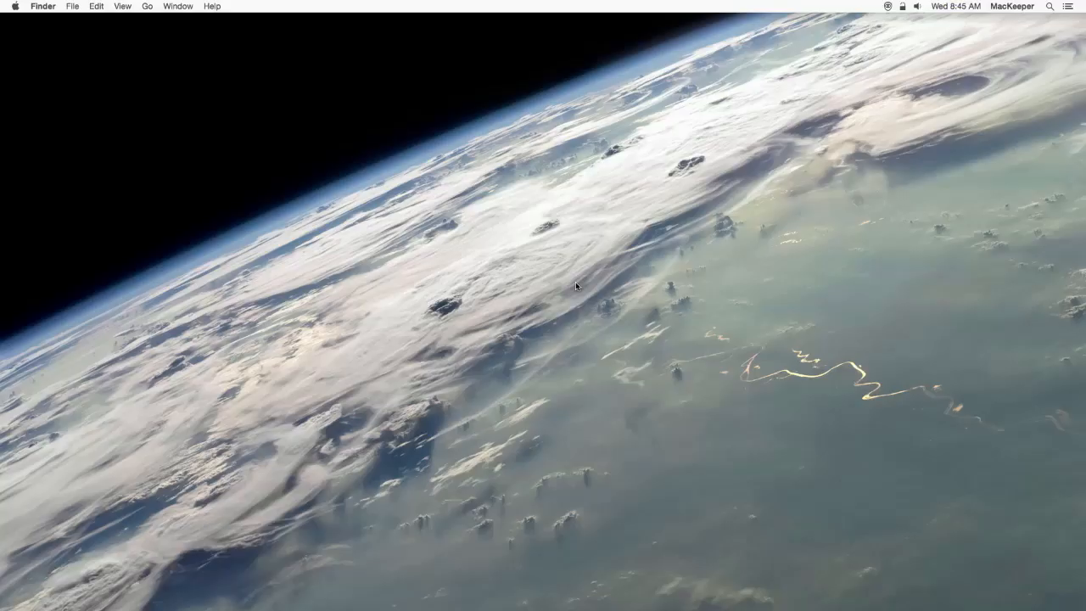
mouse_move(890, 6)
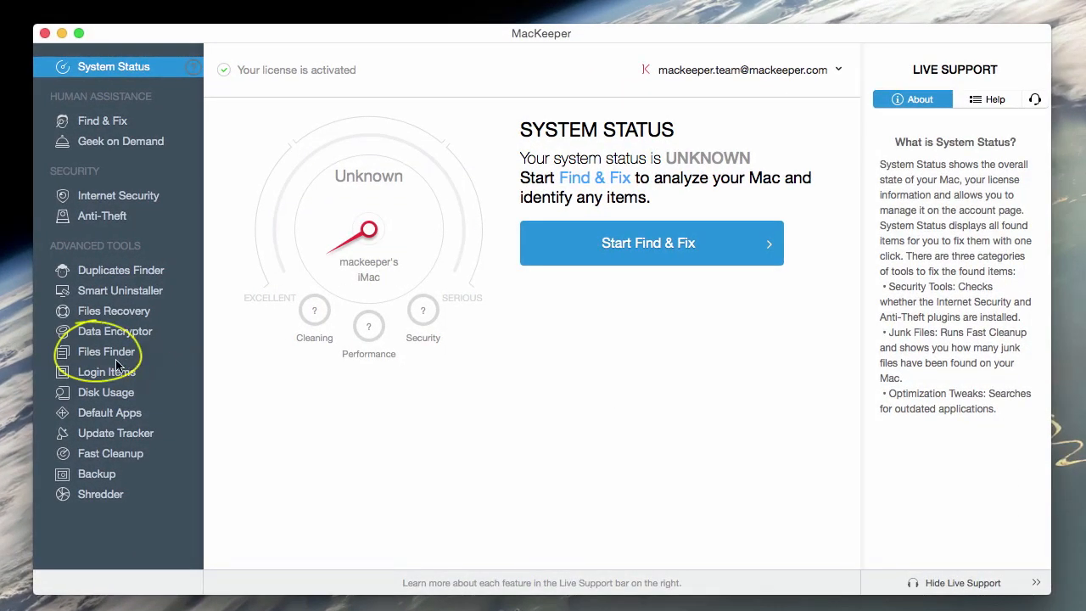
Step: Choose the Short Videos preset under the Video filters in Files Finder
left_click(105, 351)
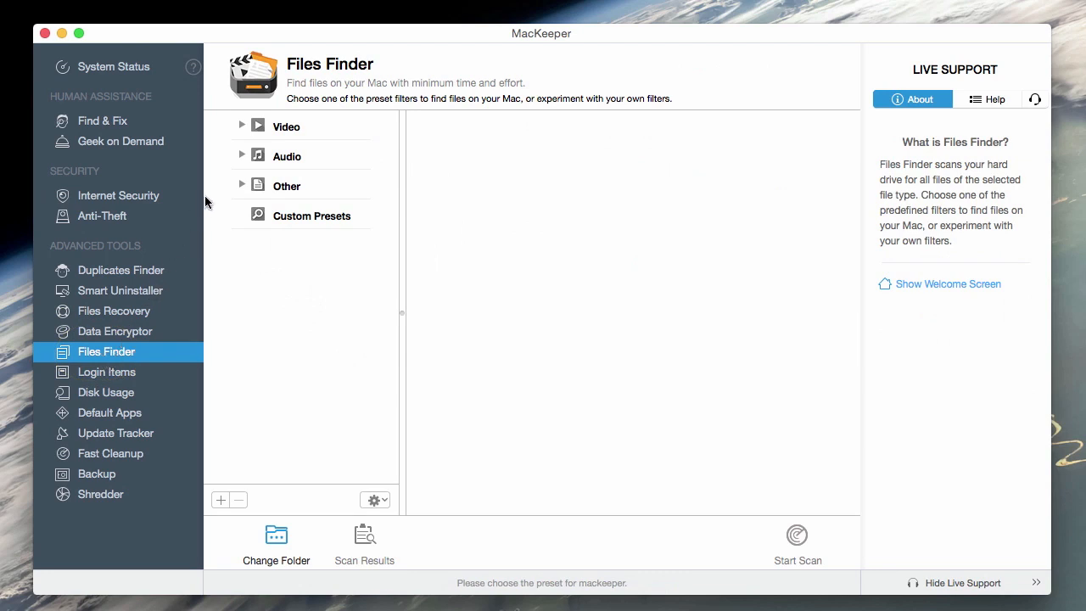
left_click(241, 125)
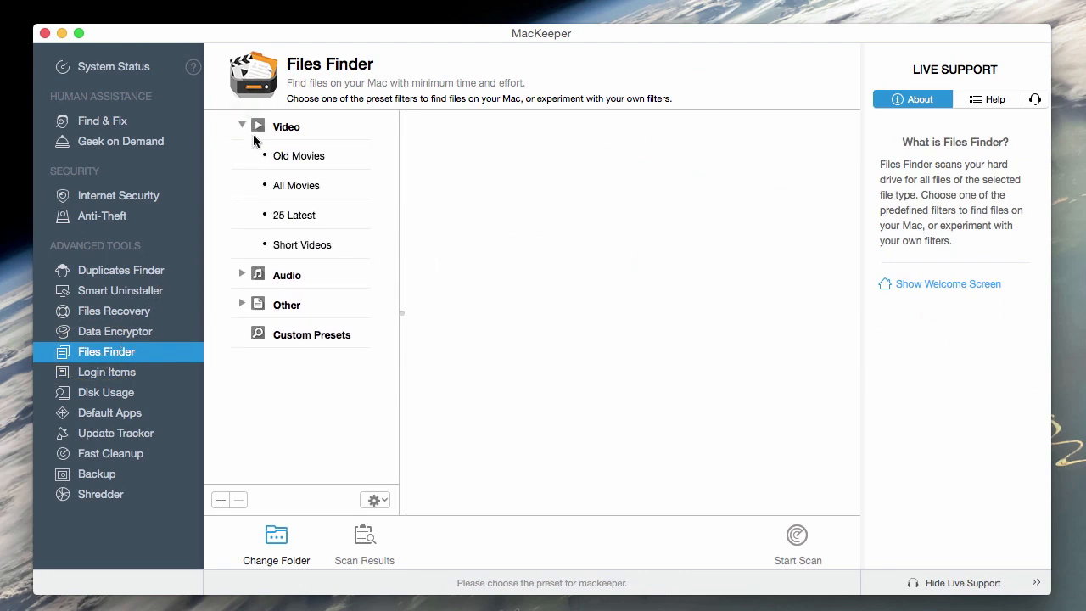
left_click(302, 244)
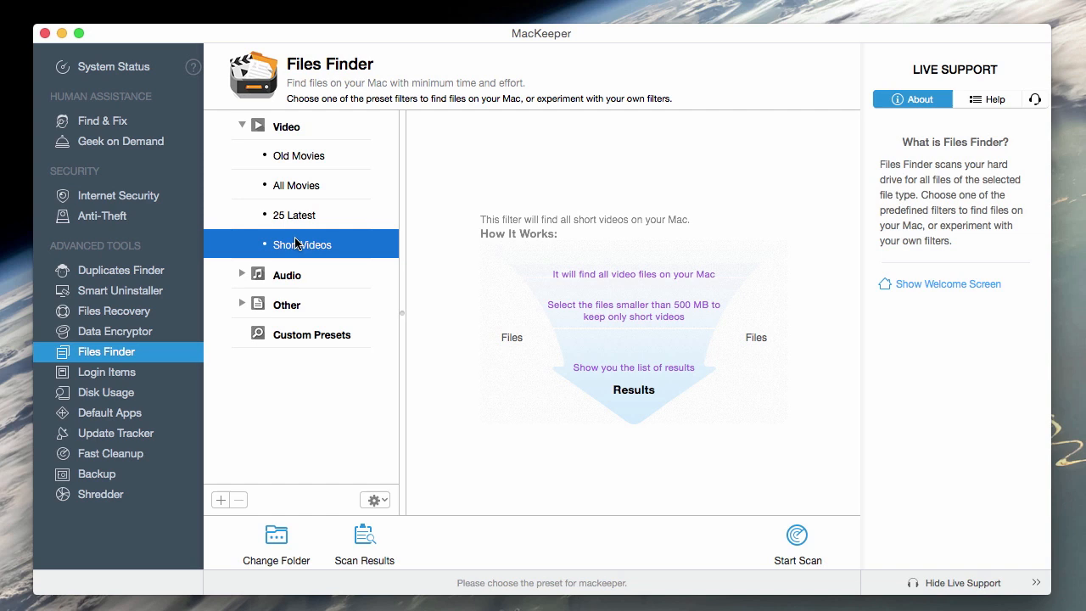
mouse_move(801, 545)
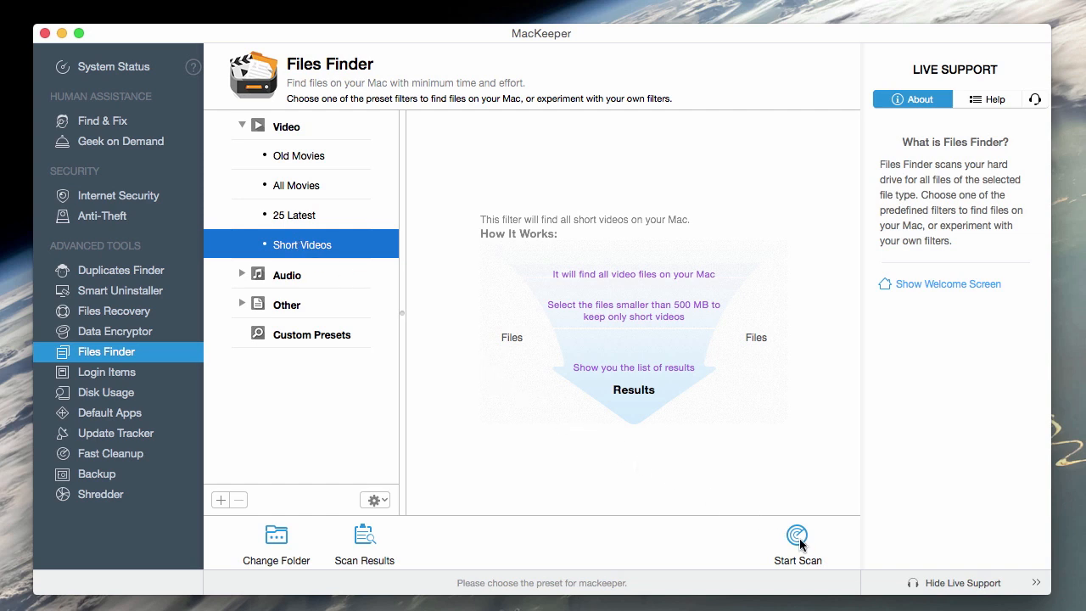
Step: Scan for short videos, review the four trailers including Batman v Superman, and go back
left_click(797, 536)
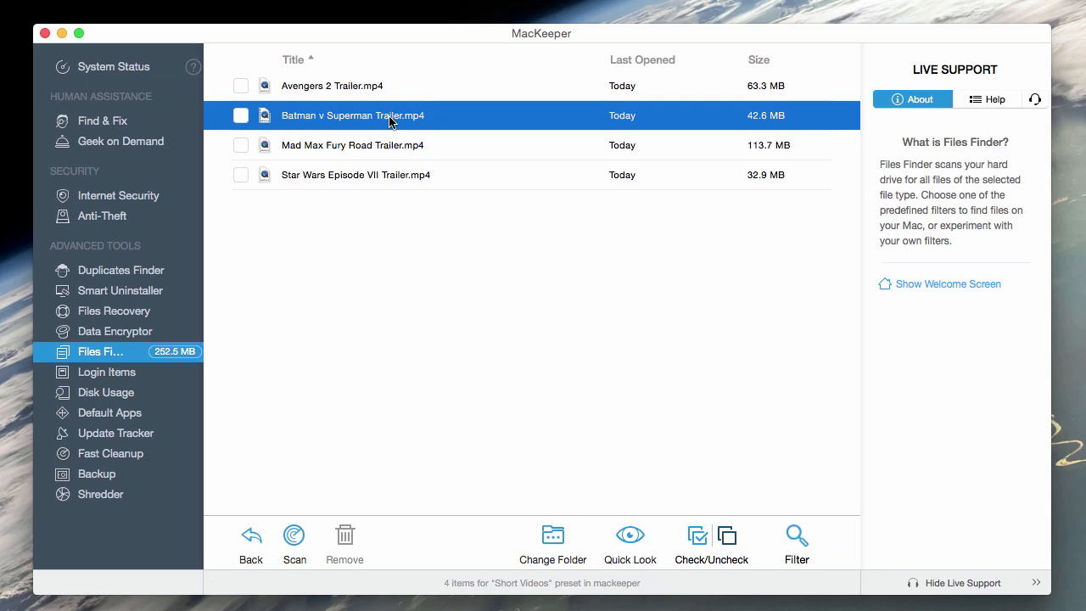
left_click(629, 541)
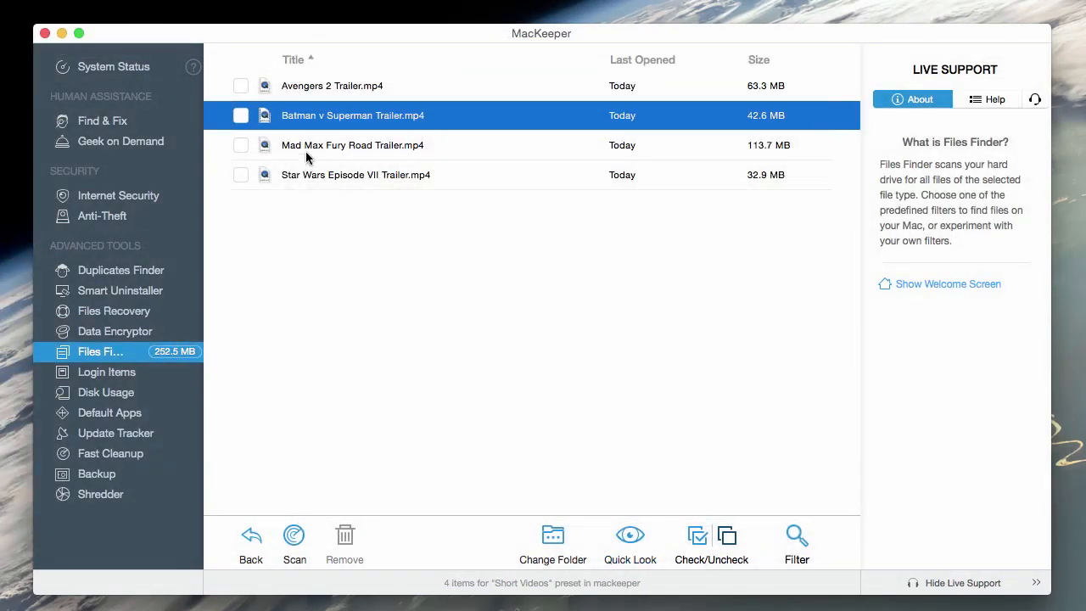
left_click(553, 543)
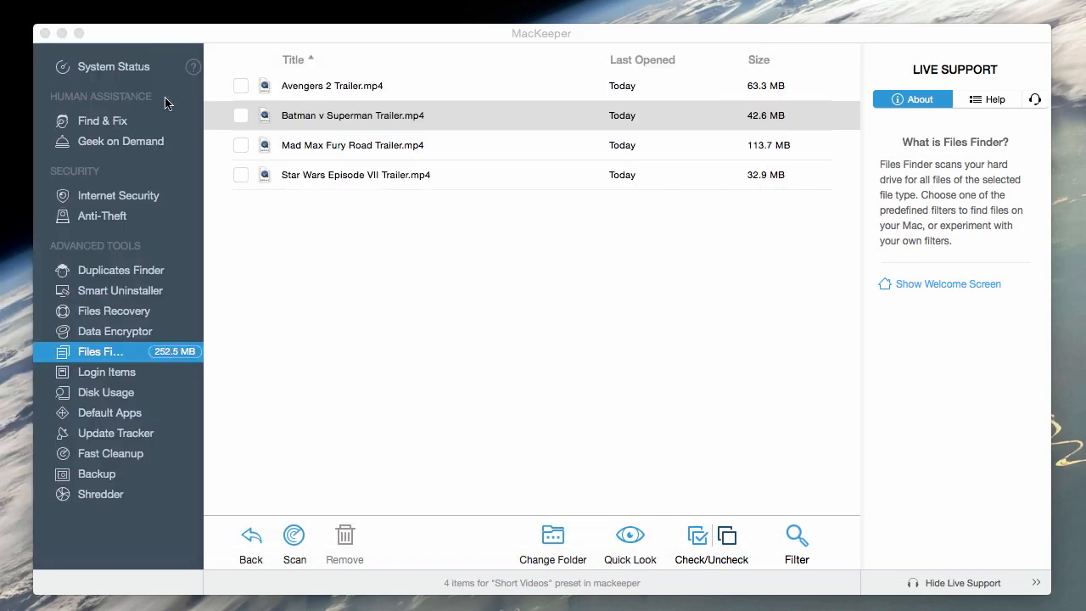
mouse_move(246, 539)
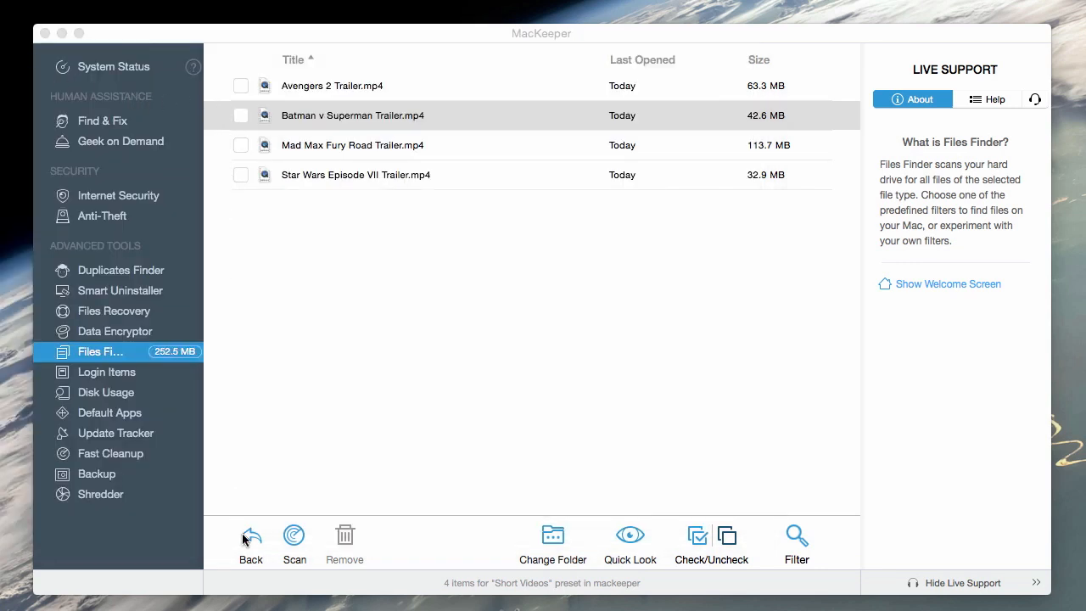
left_click(251, 543)
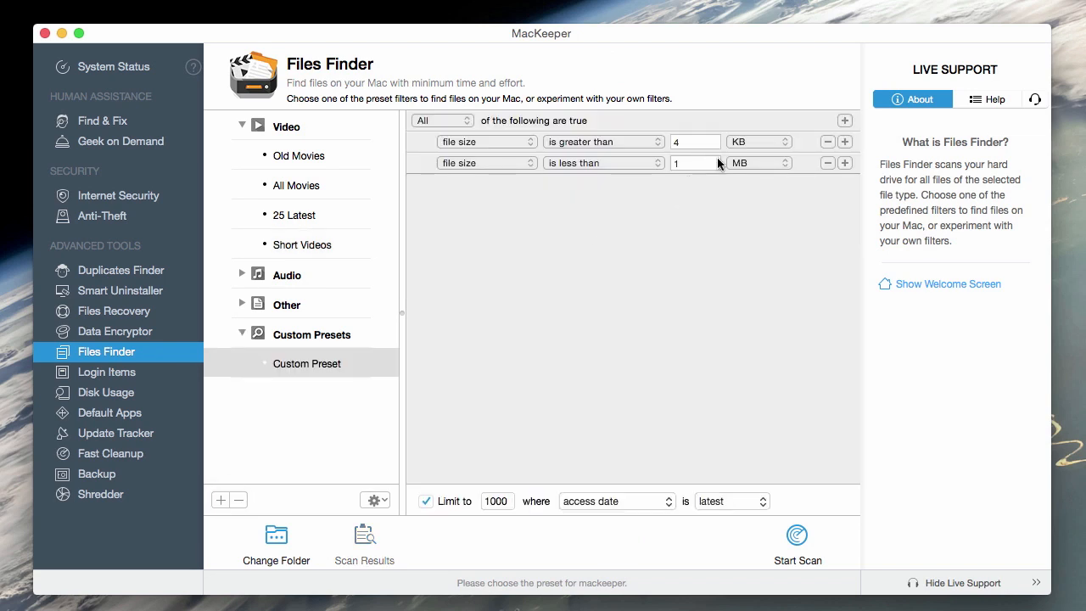
Step: Make the preset match files over 4 MB whose filename contains 'Yosemite'
left_click(756, 142)
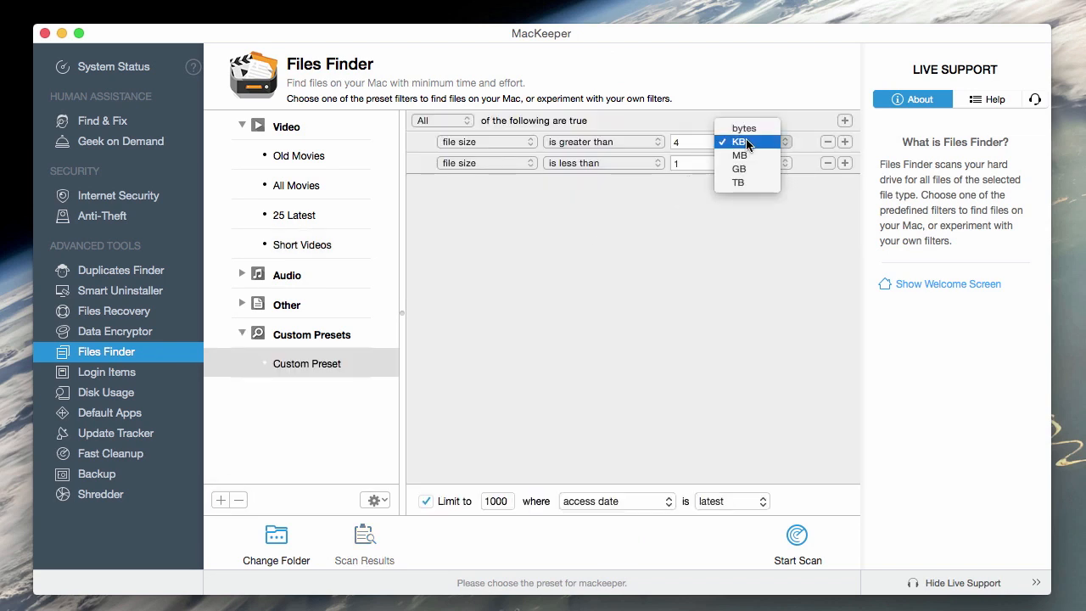
left_click(740, 156)
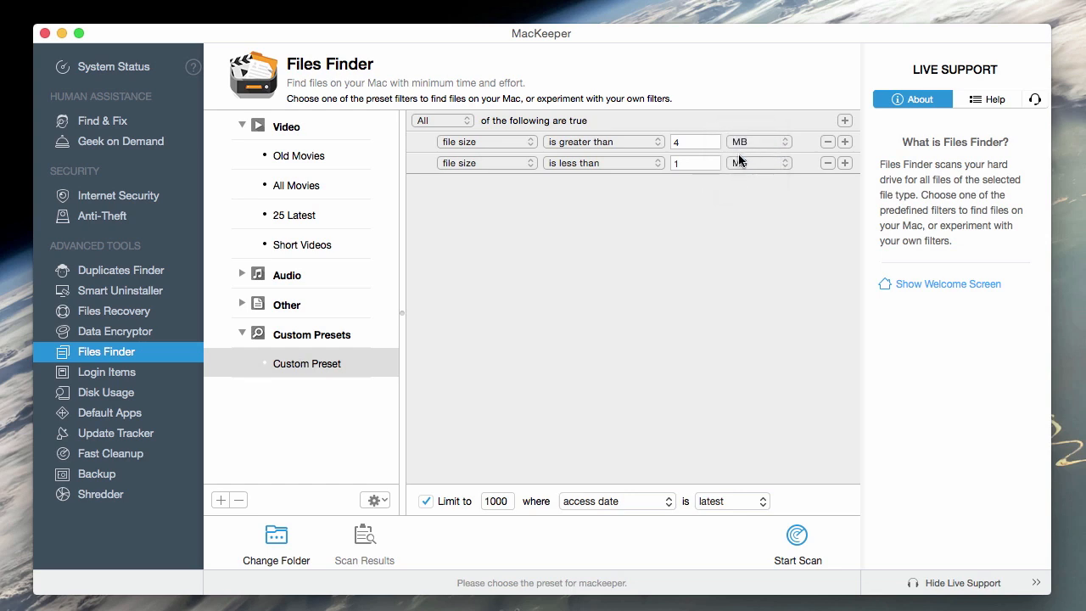
left_click(483, 141)
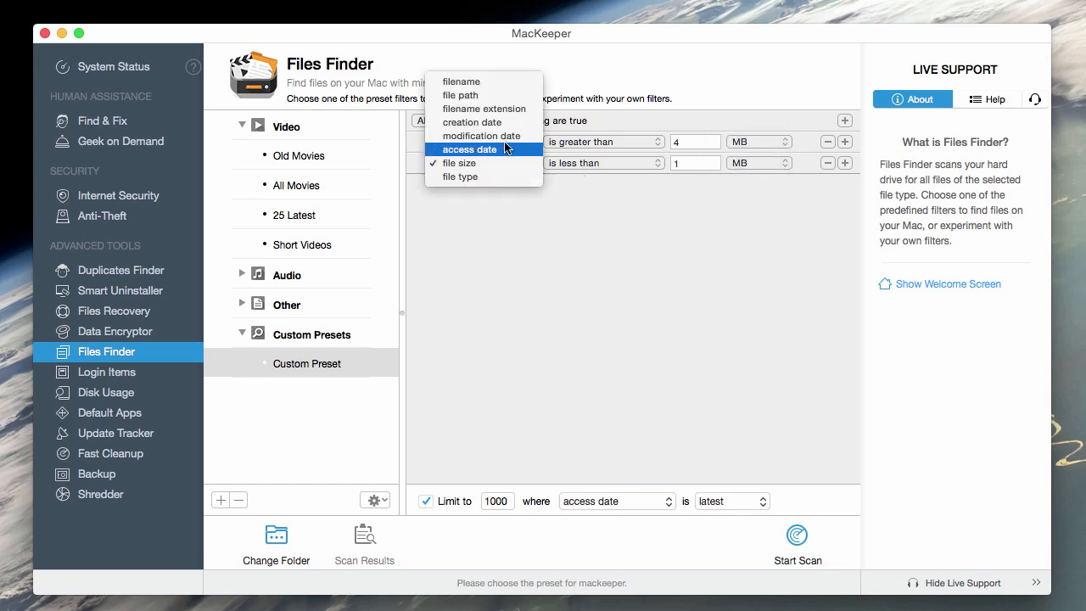
left_click(461, 82)
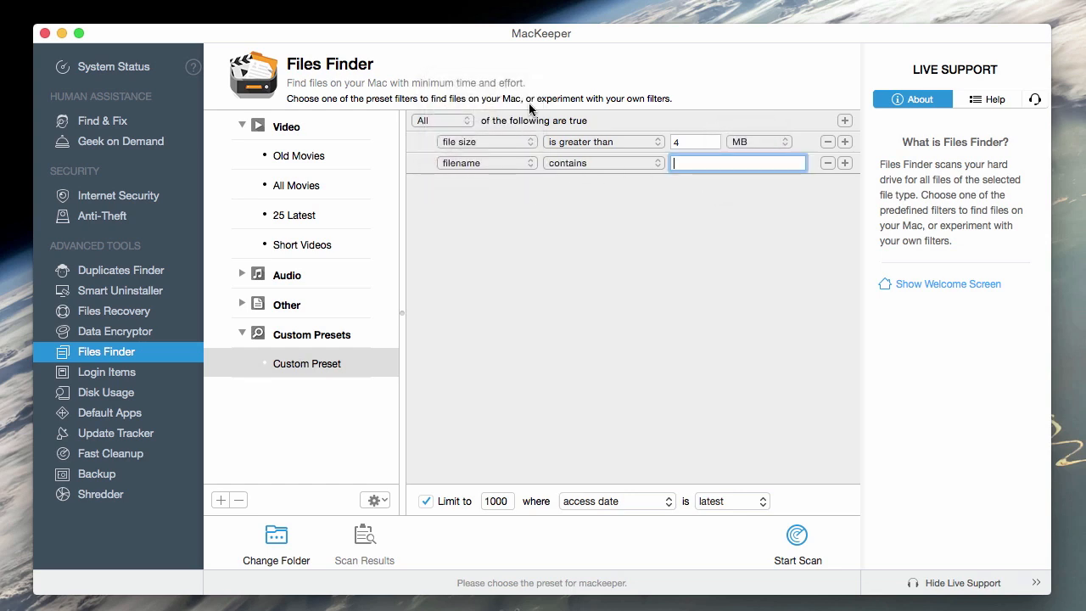
type("Yosemite")
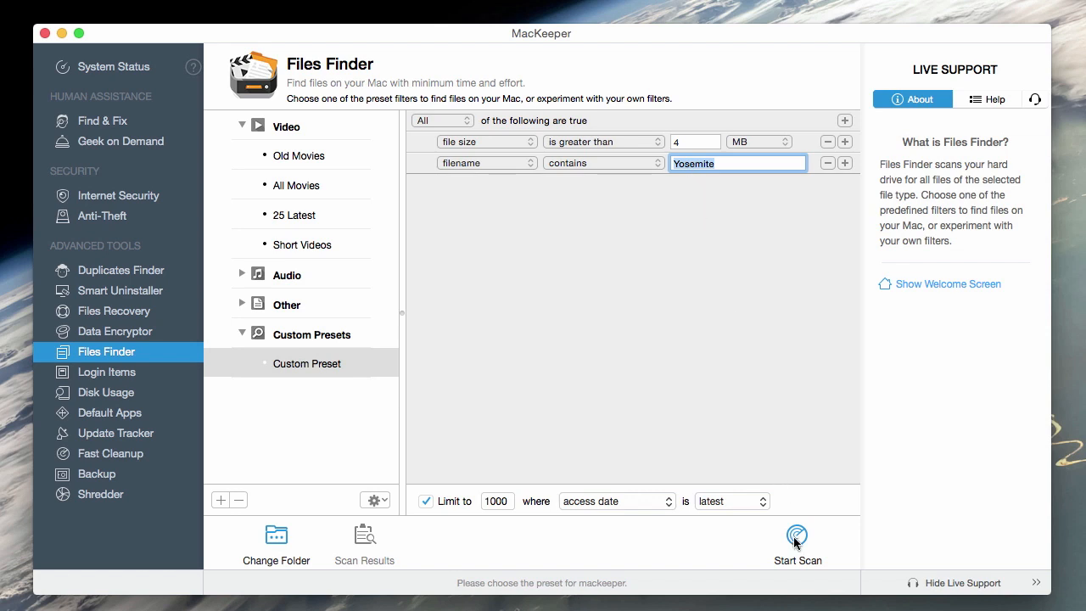
Step: Run the custom scan and select Yosemite 3.jpg among the five photos found
left_click(796, 540)
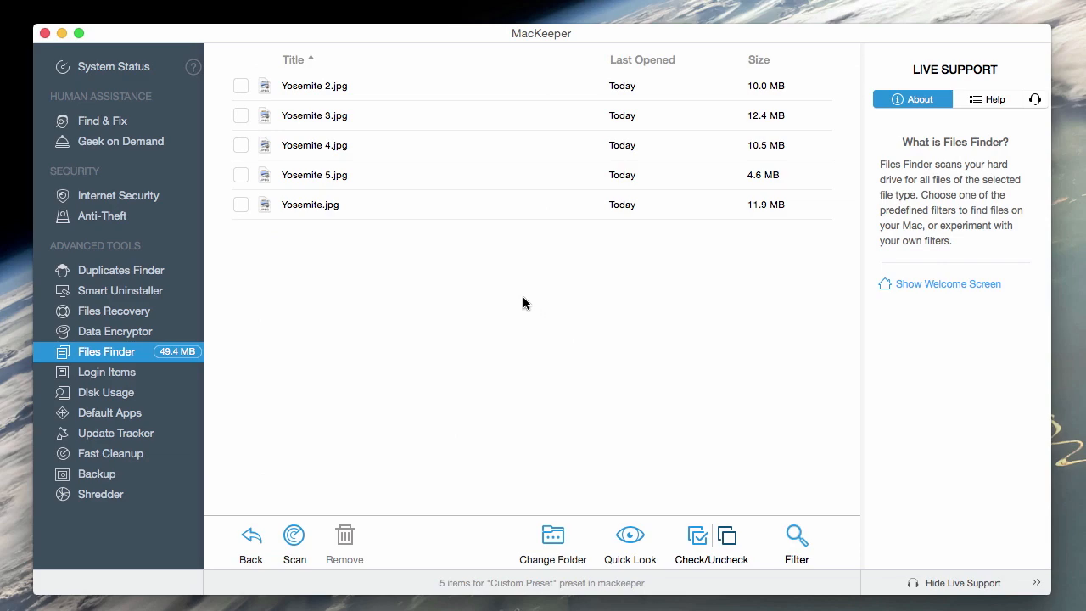
left_click(314, 115)
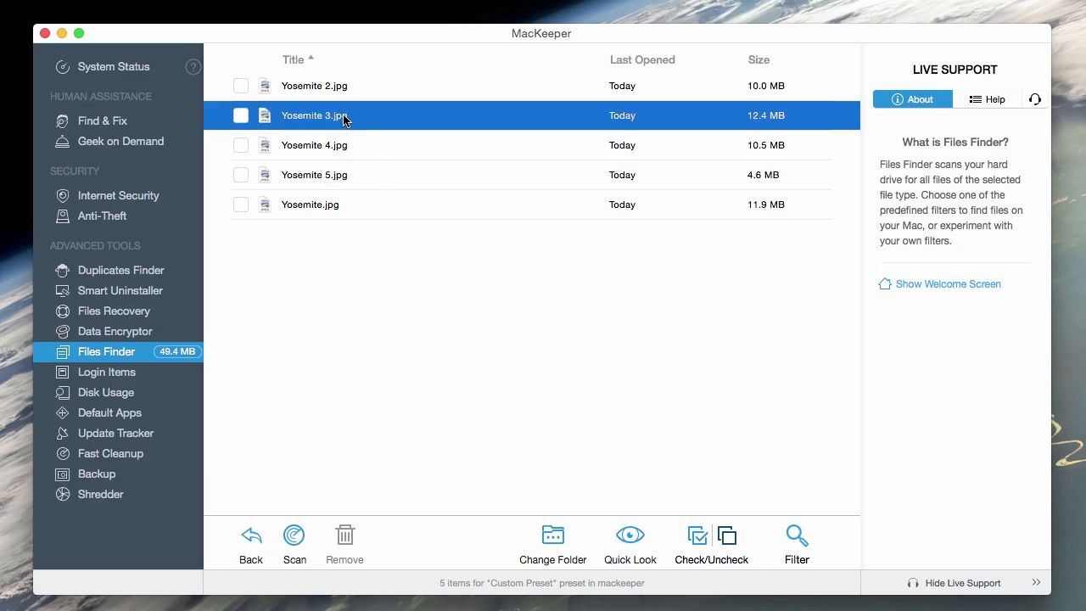